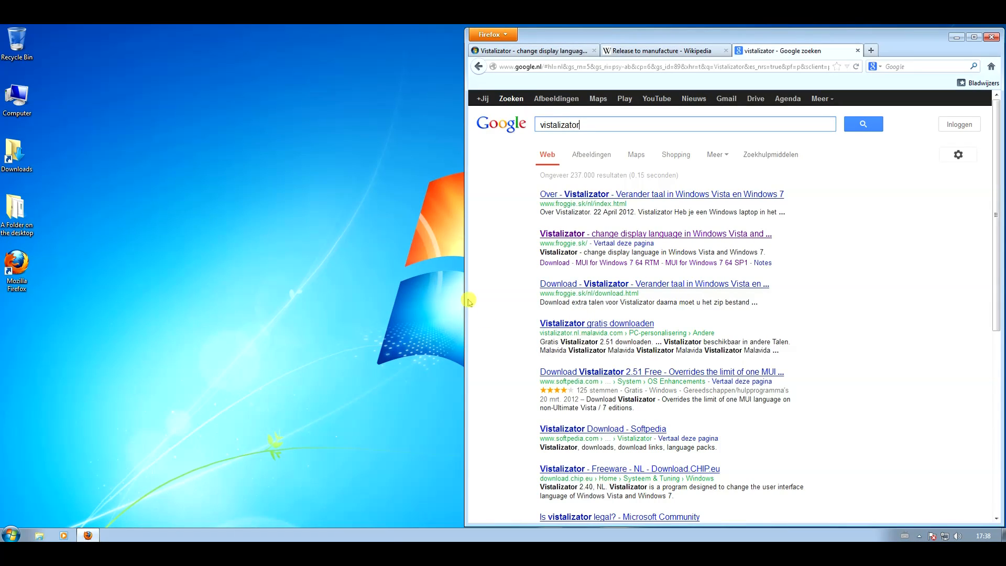
mouse_move(471, 296)
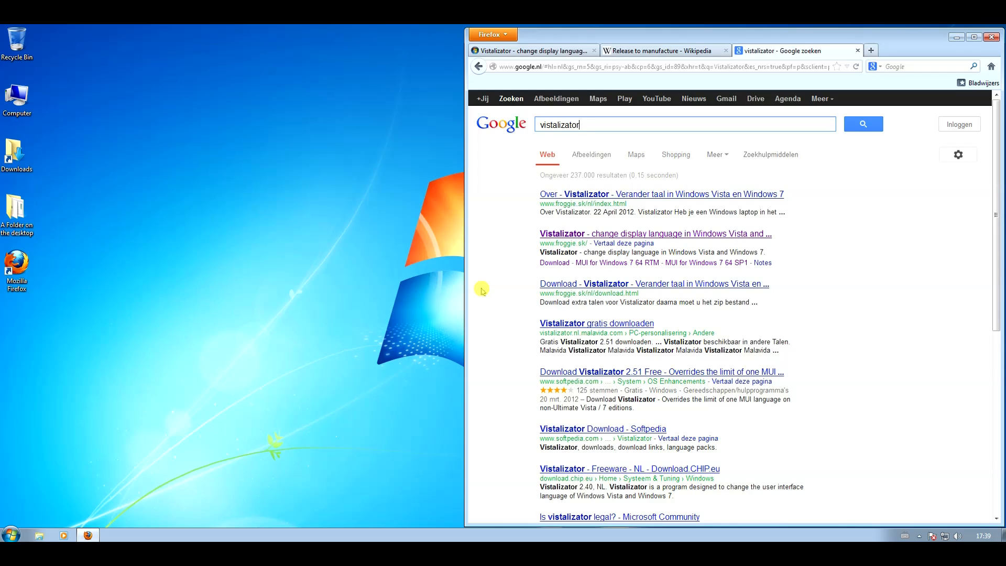
mouse_move(571, 137)
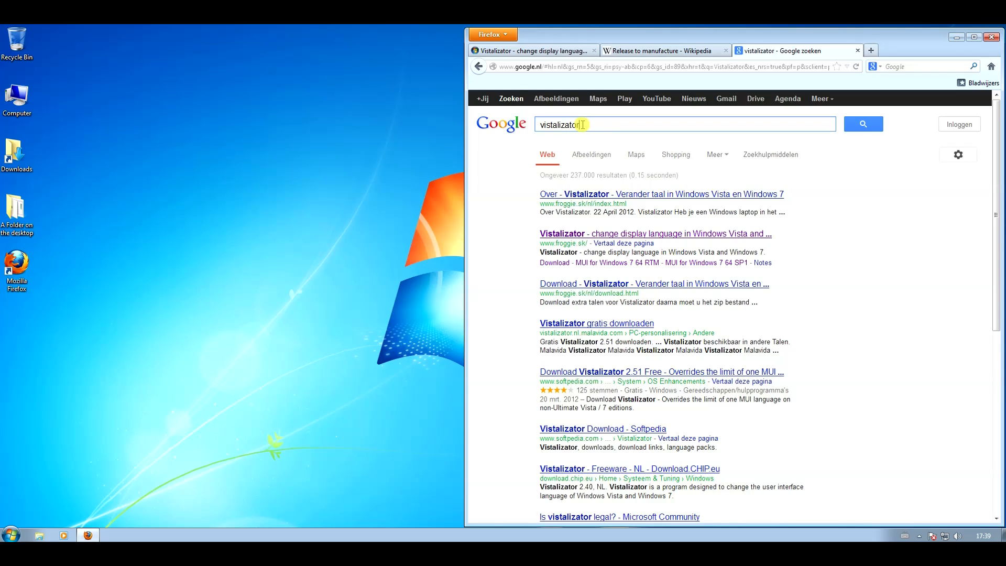
mouse_move(601, 124)
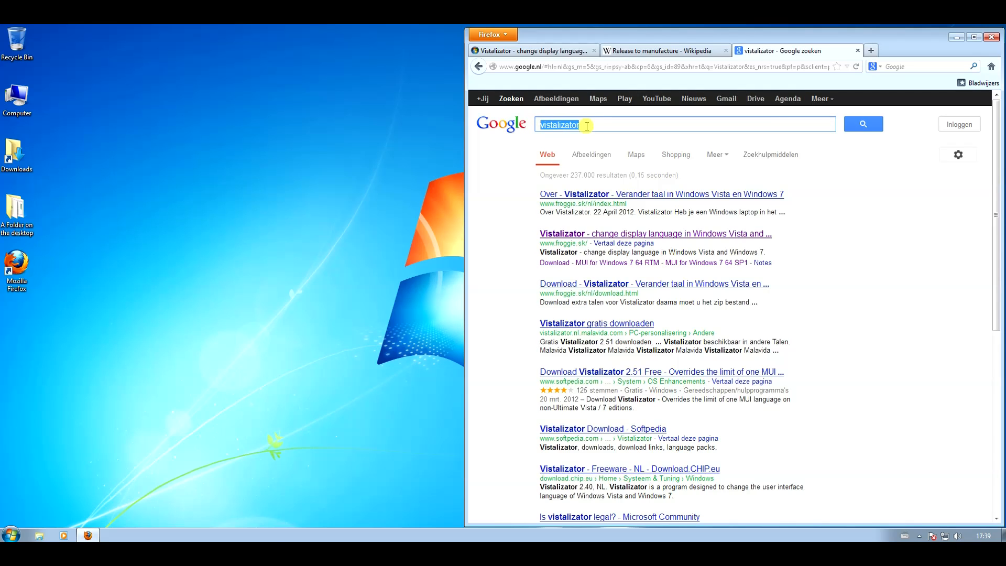
mouse_move(548, 50)
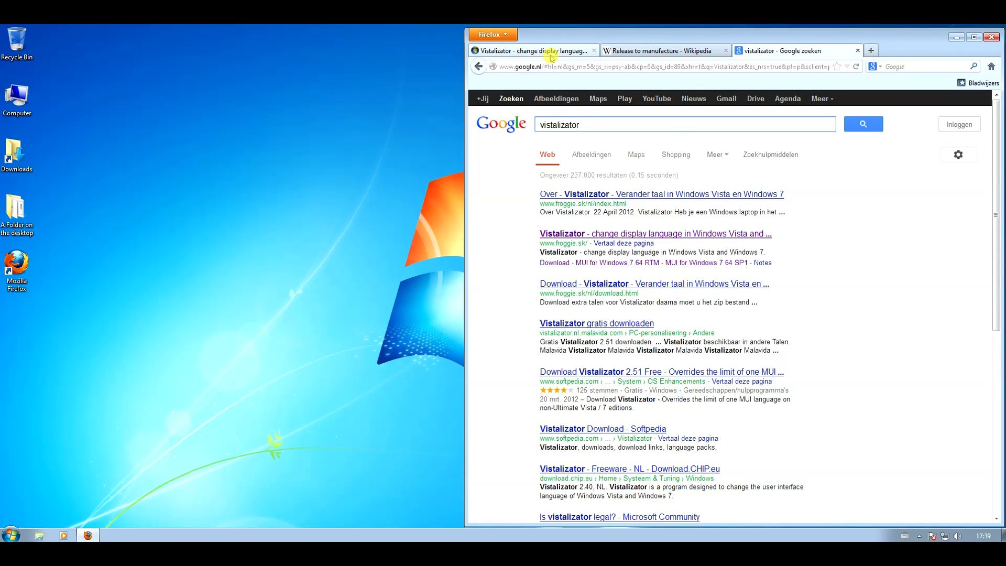
Step: Download Vistalizator.exe from its download page and save the file
left_click(590, 284)
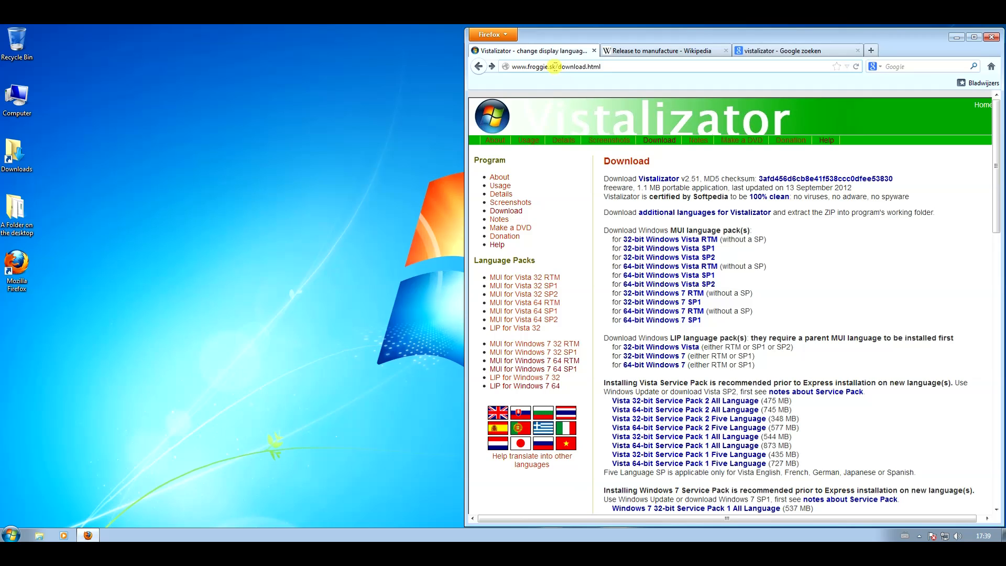
mouse_move(658, 178)
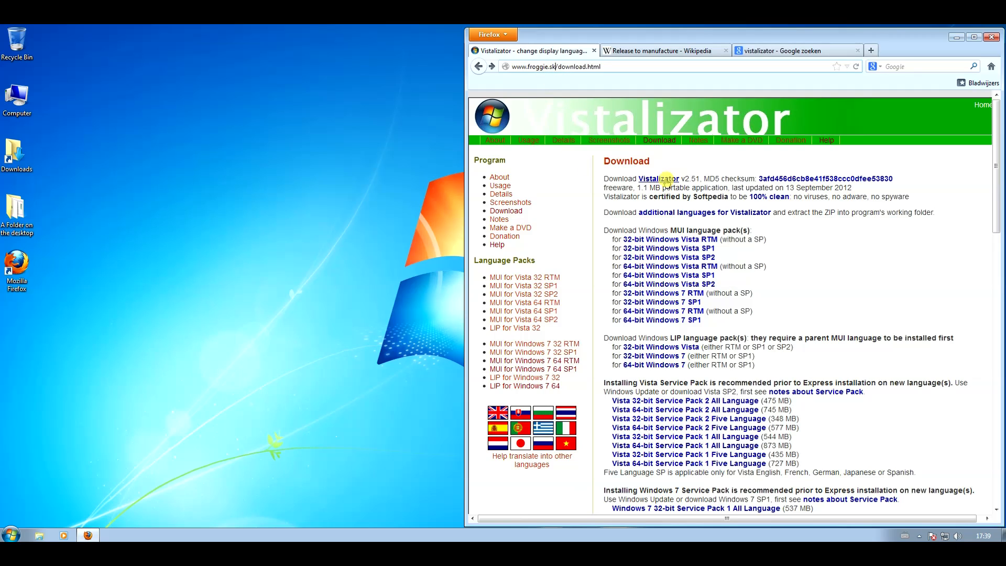
mouse_move(656, 178)
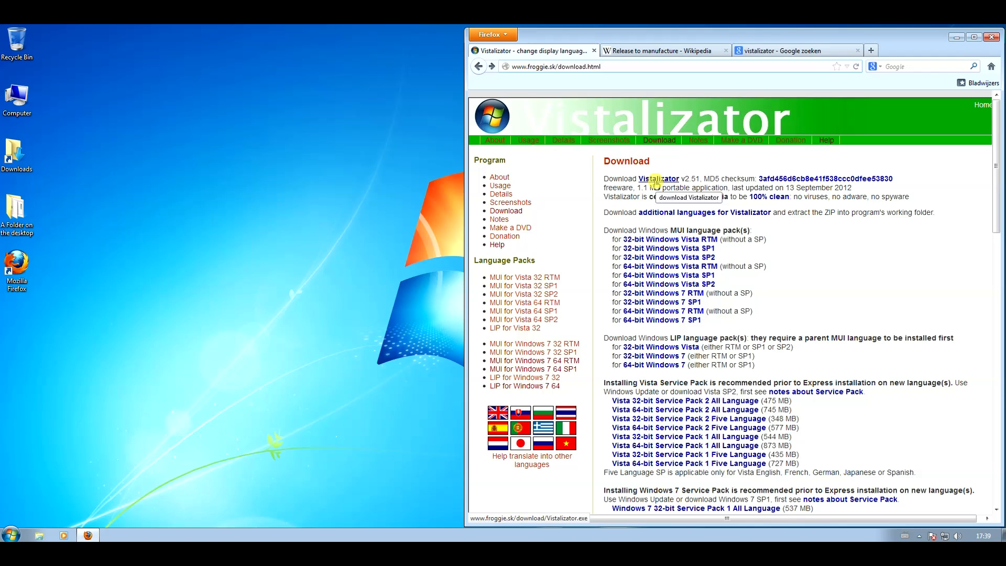
left_click(658, 178)
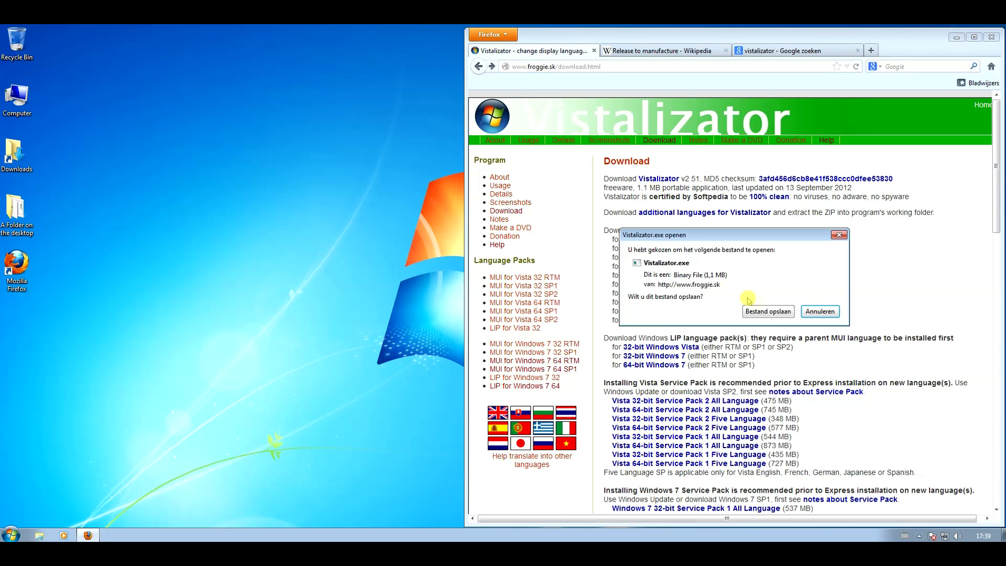
left_click(819, 311)
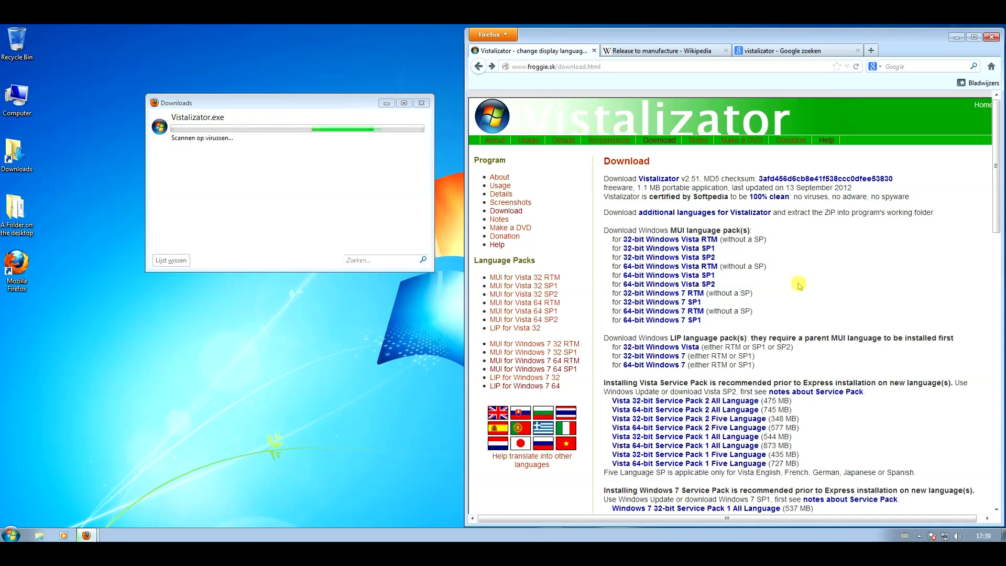
mouse_move(696, 321)
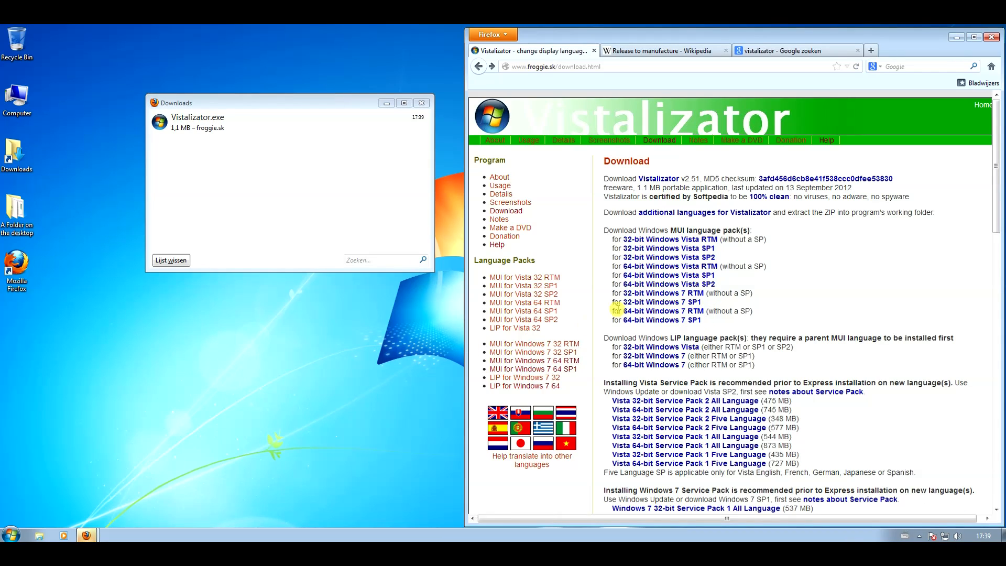
Step: Bring up the Start menu to reach Control Panel's system information
left_click(9, 534)
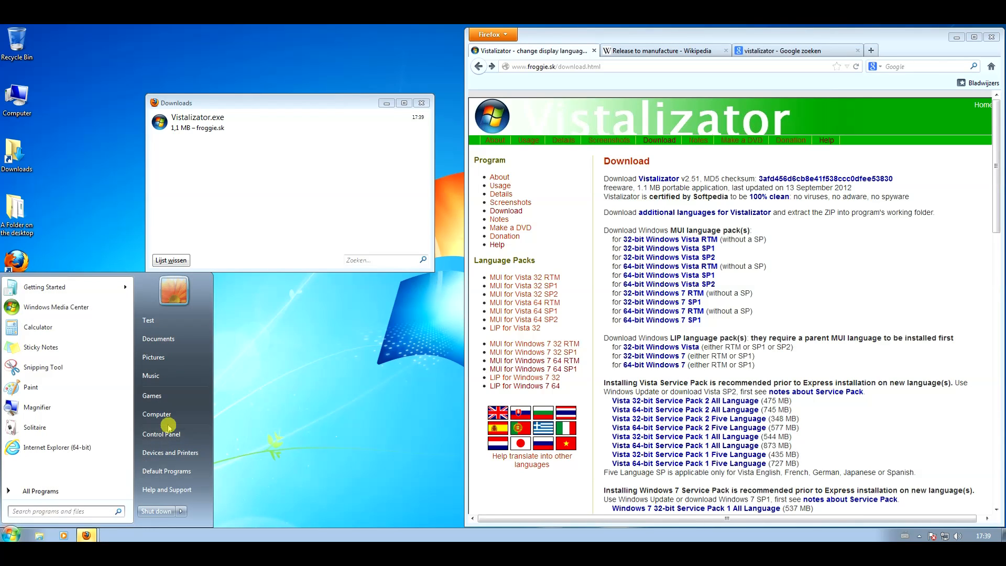
mouse_move(158, 414)
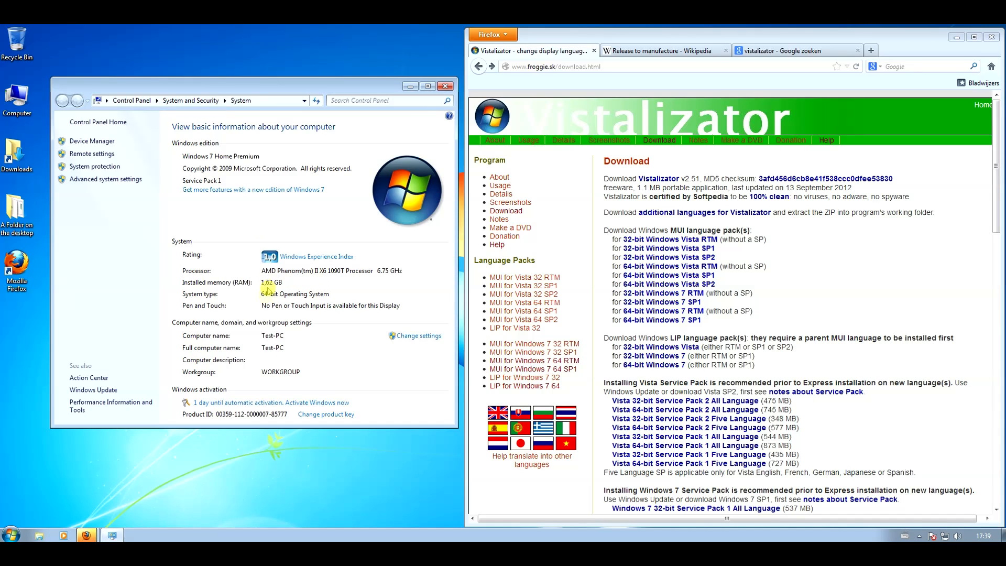
mouse_move(221, 182)
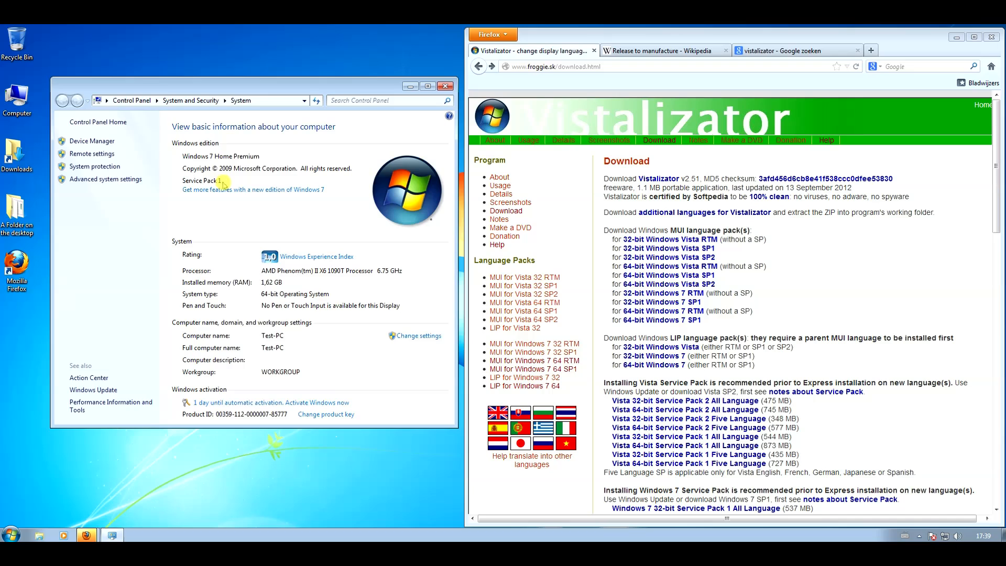
mouse_move(578, 207)
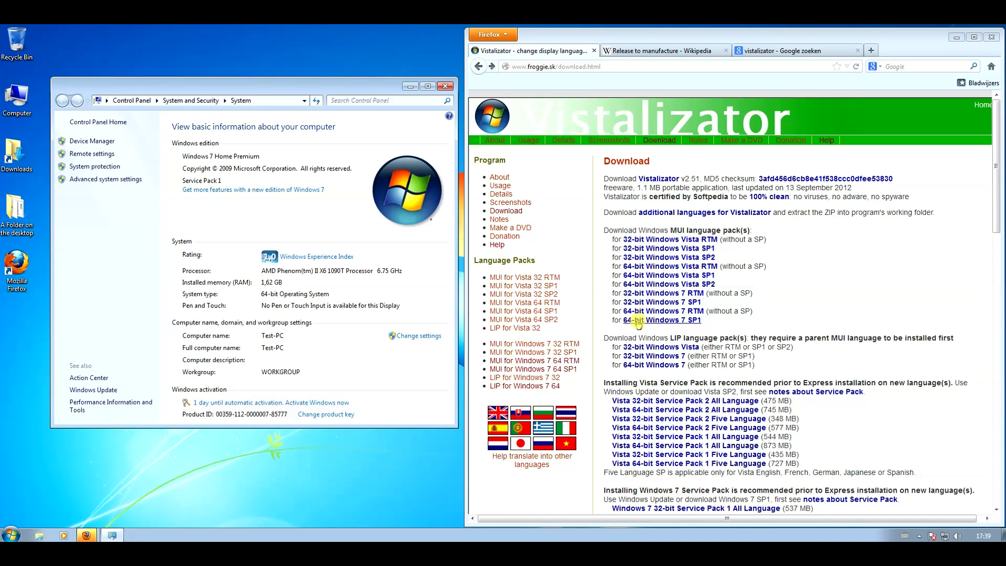
mouse_move(649, 321)
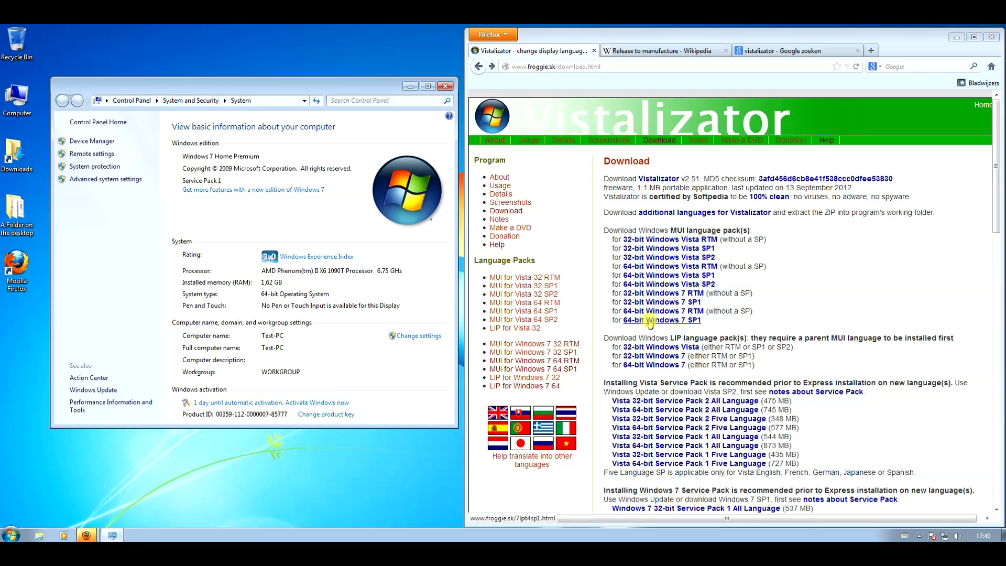
Step: Download the Dutch MUI language pack for 64-bit Windows 7 SP1 (63.2 MB) and save it
left_click(662, 320)
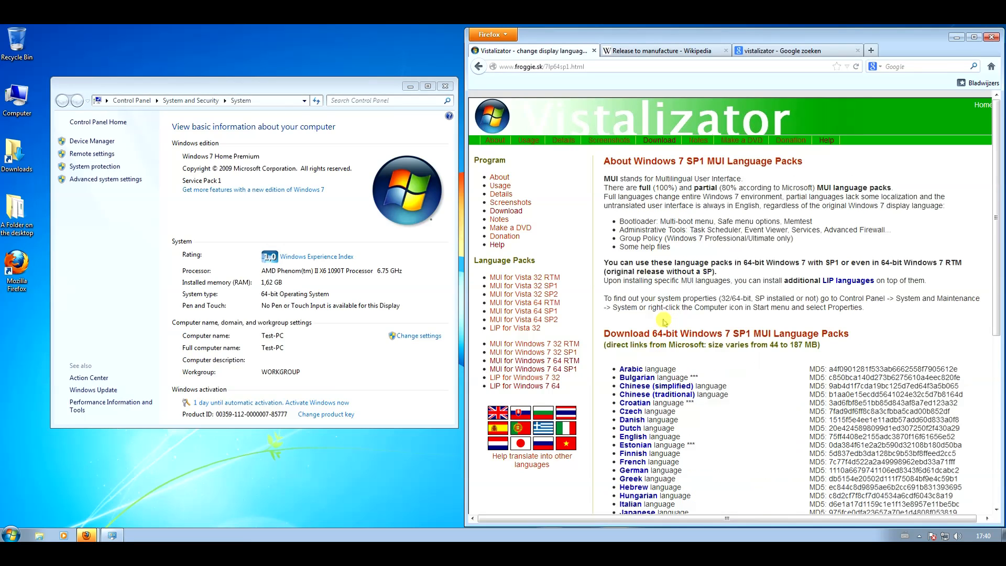
scroll("down", 3)
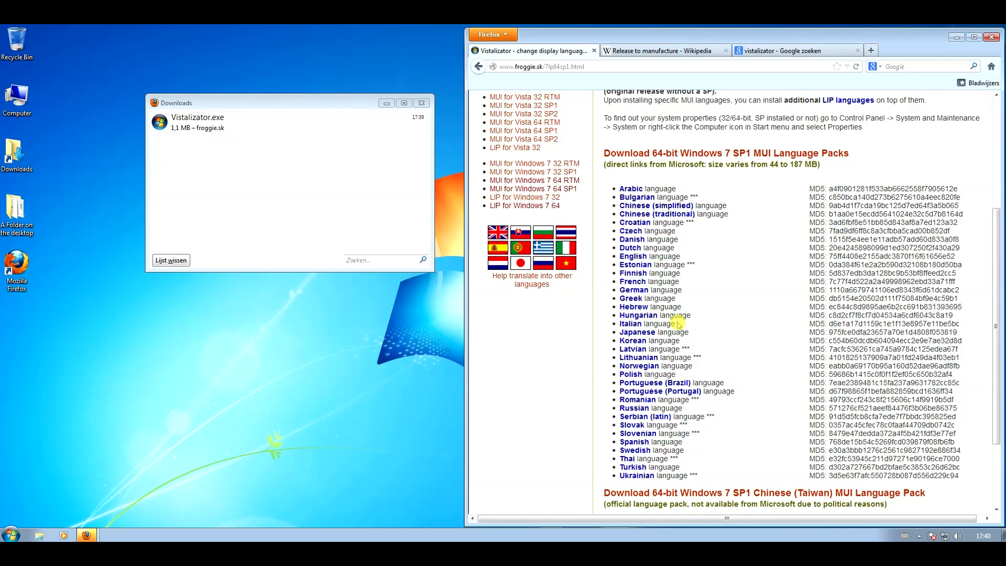
mouse_move(630, 247)
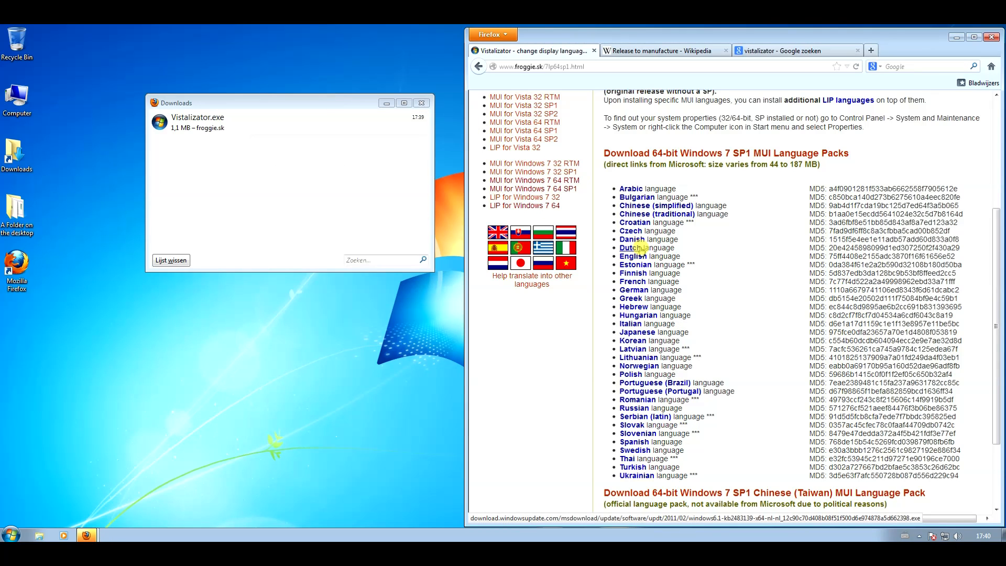
left_click(633, 247)
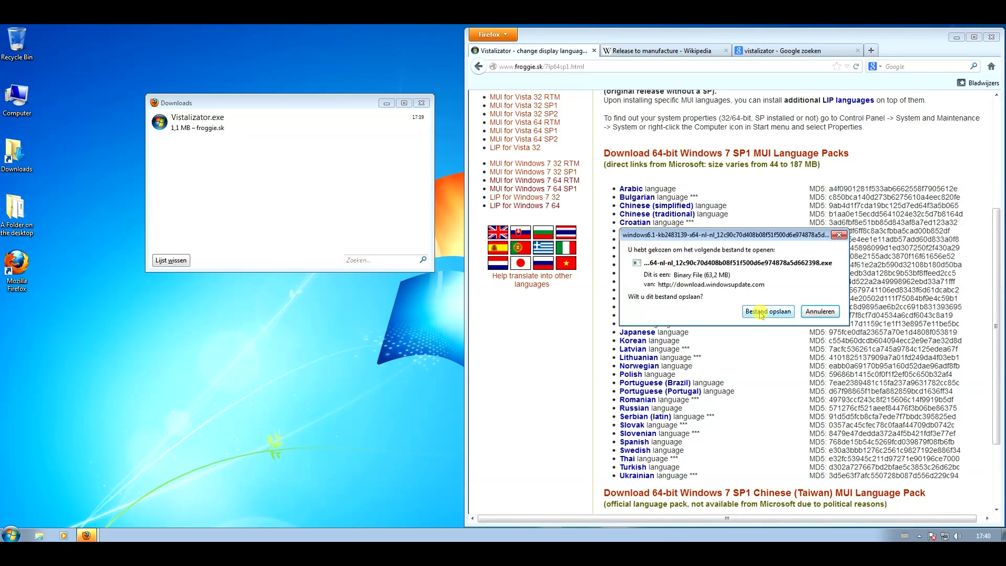
left_click(768, 311)
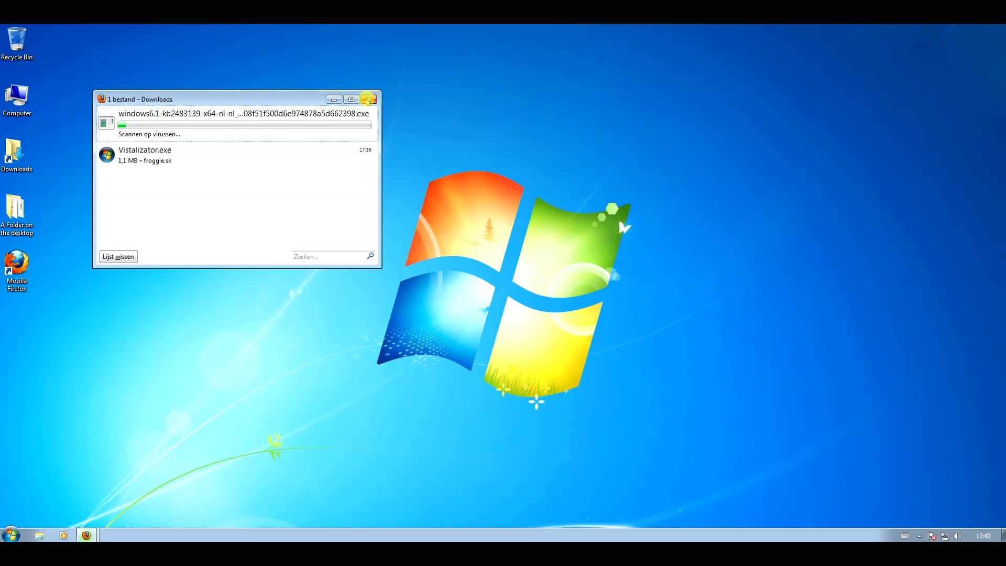
mouse_move(247, 139)
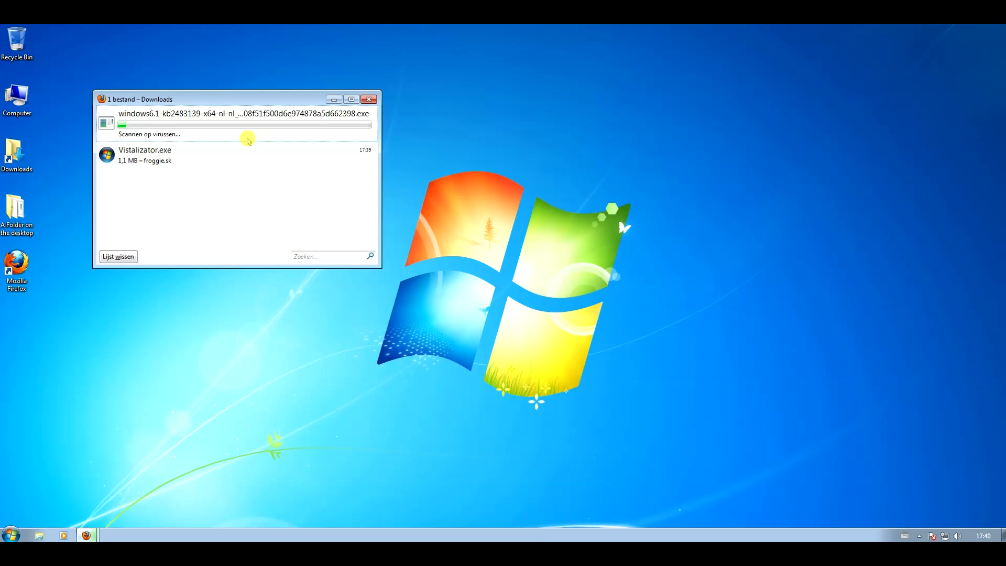
mouse_move(251, 136)
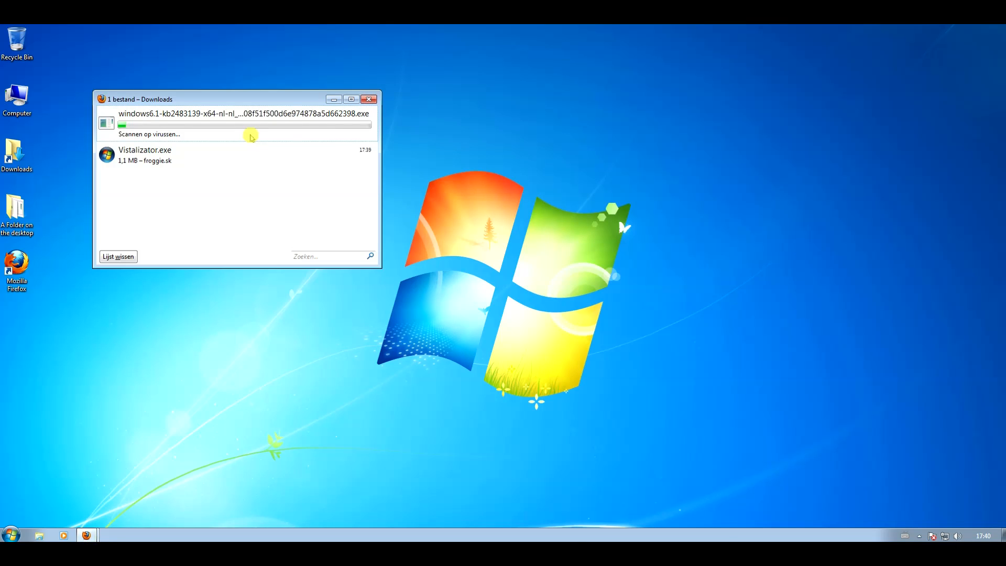
Step: Open the desktop Downloads folder and select the Vistalizator program file
left_click(367, 98)
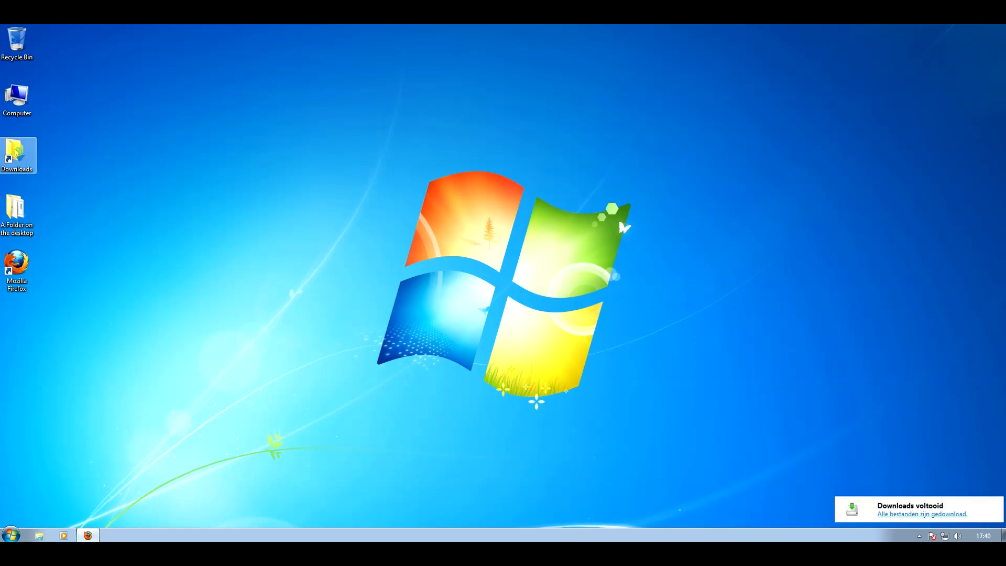
double_click(17, 155)
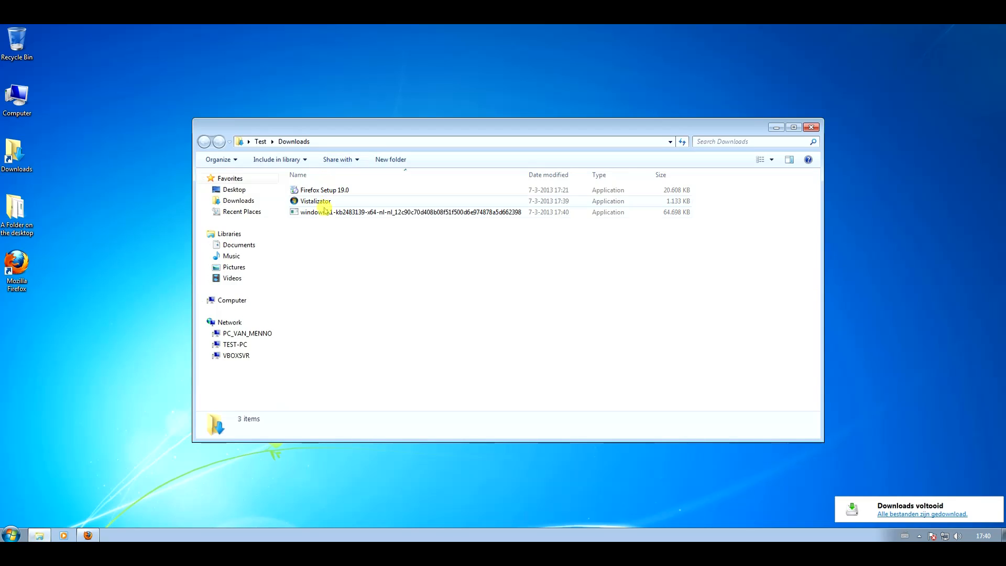
left_click(316, 201)
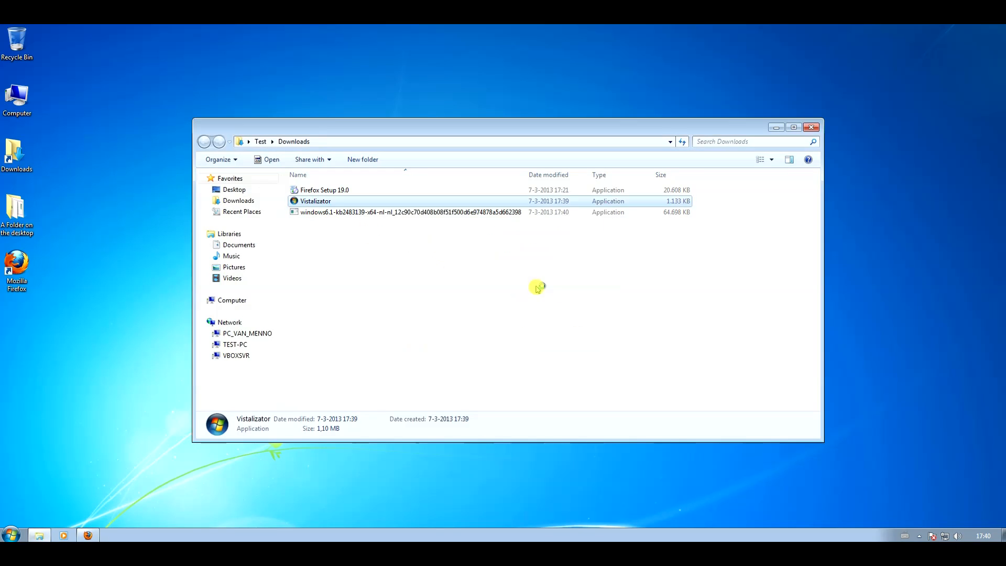
Step: Launch Vistalizator, load the downloaded Dutch language pack and start installing it
double_click(315, 201)
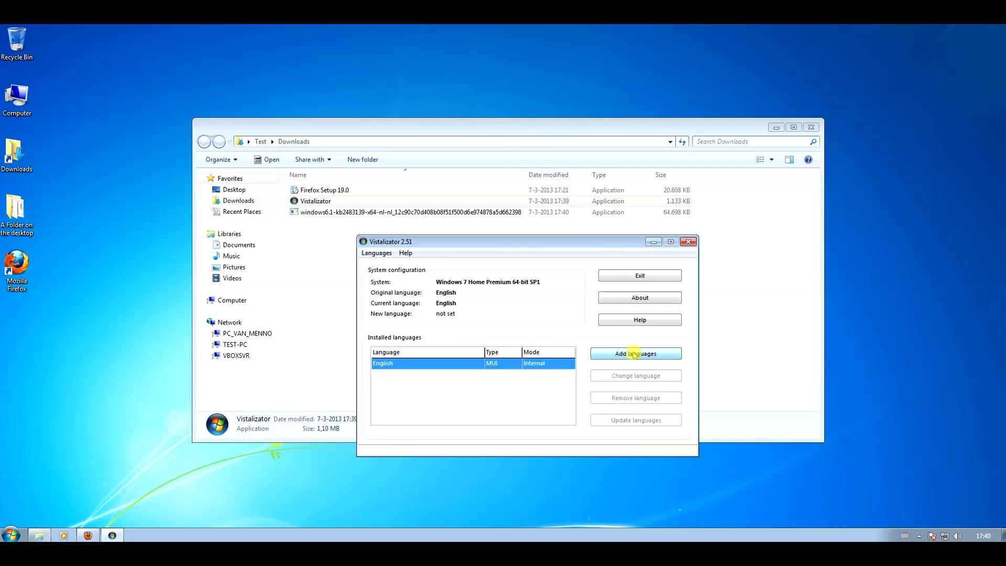
left_click(635, 353)
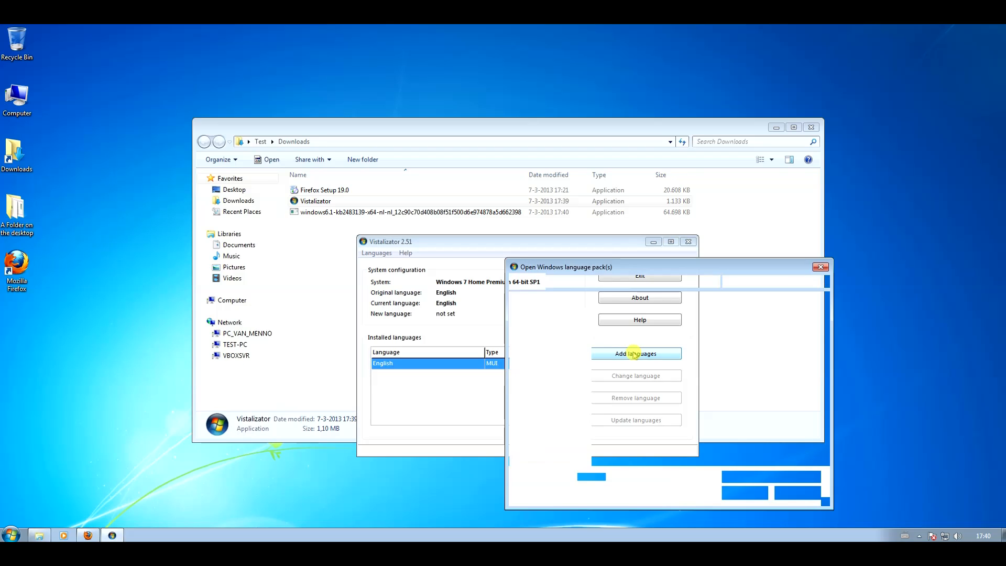
left_click(636, 354)
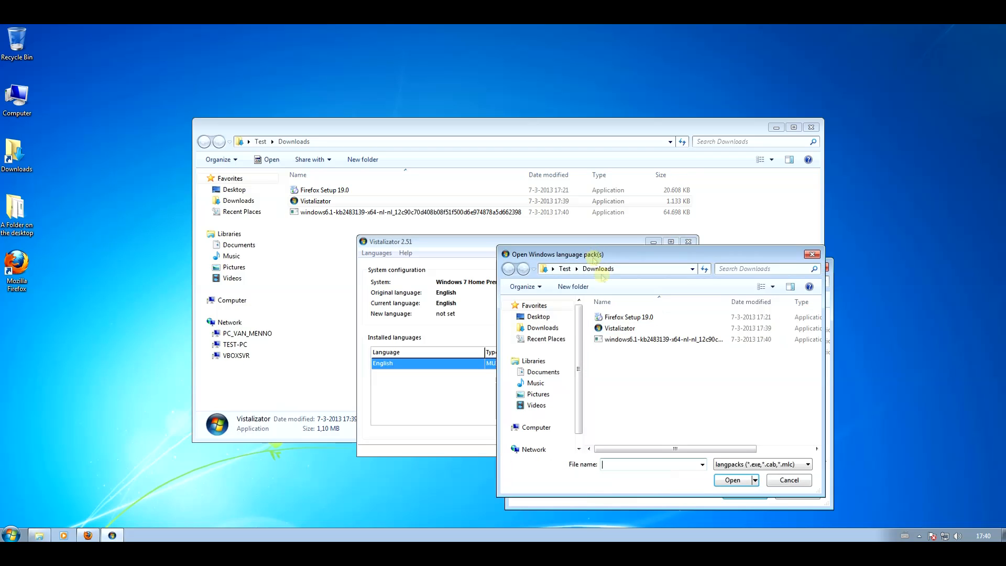
left_click(661, 336)
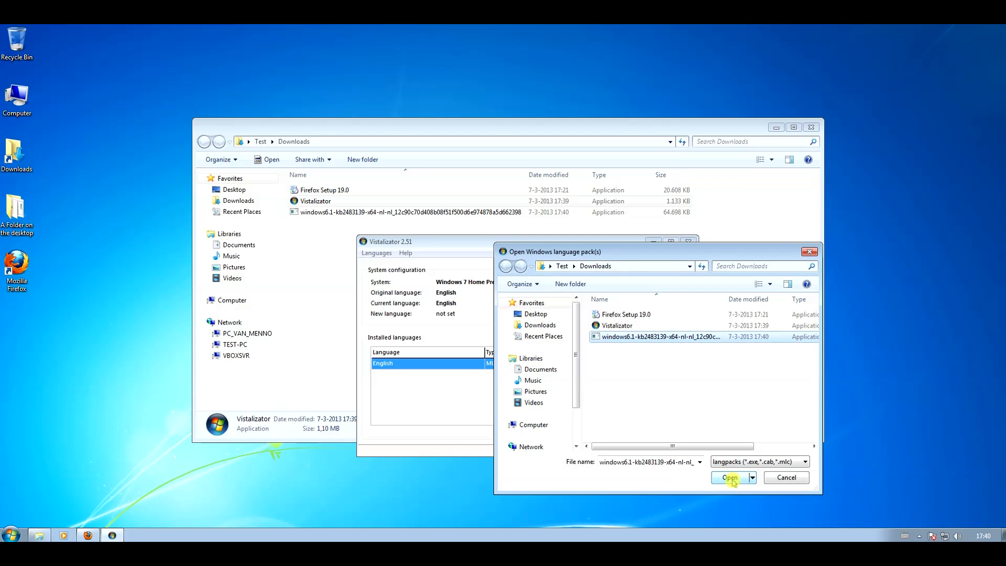
left_click(727, 478)
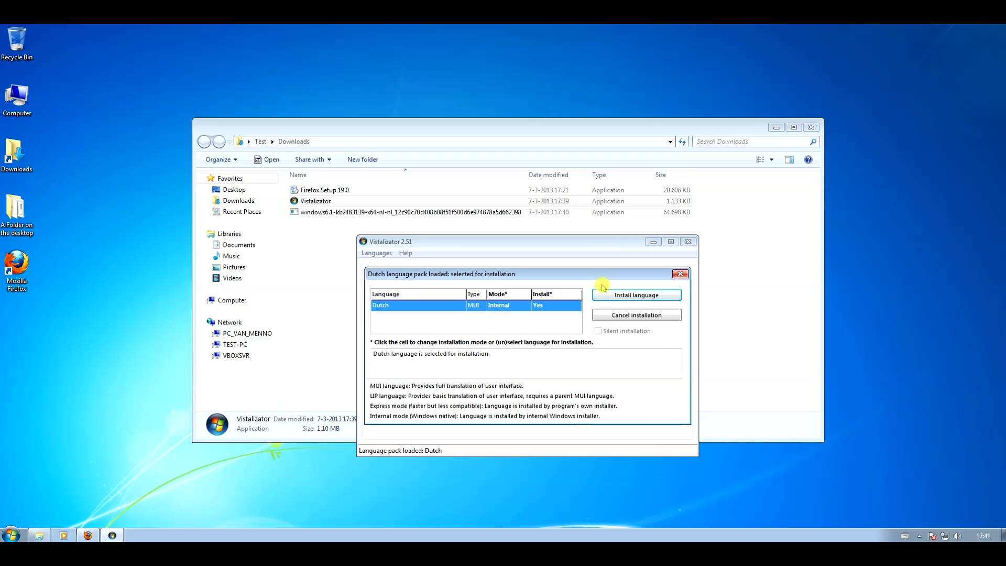
mouse_move(653, 299)
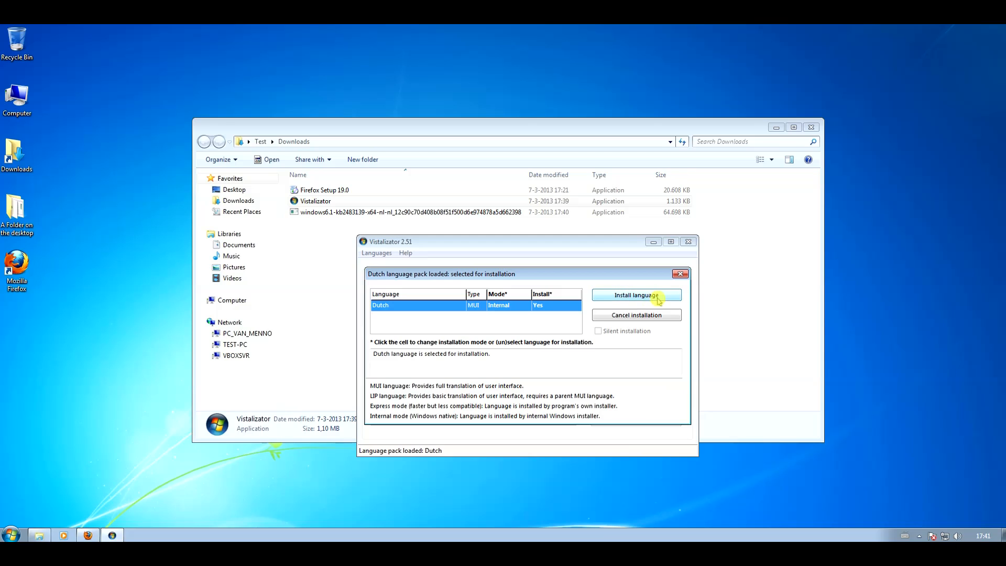
left_click(636, 296)
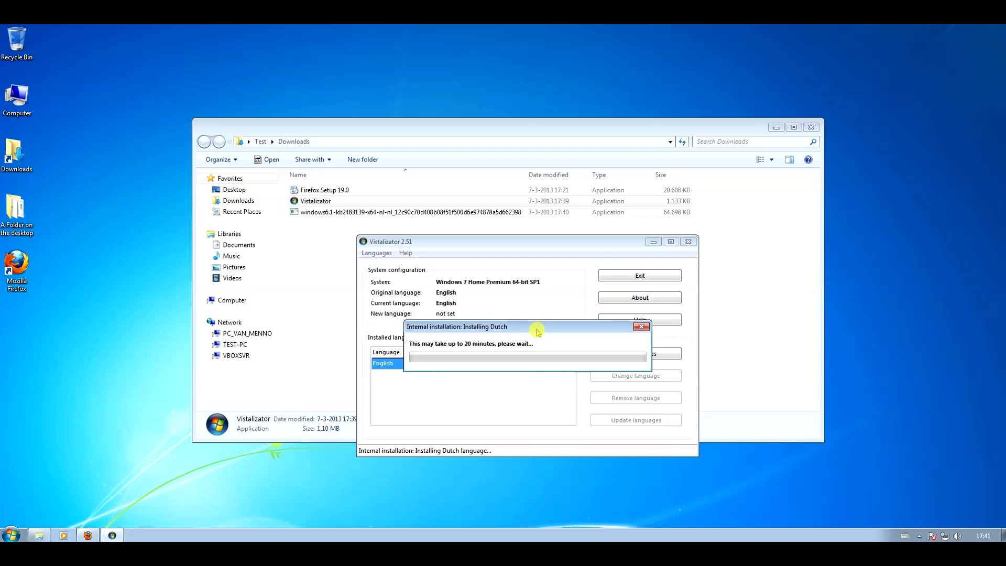
mouse_move(540, 379)
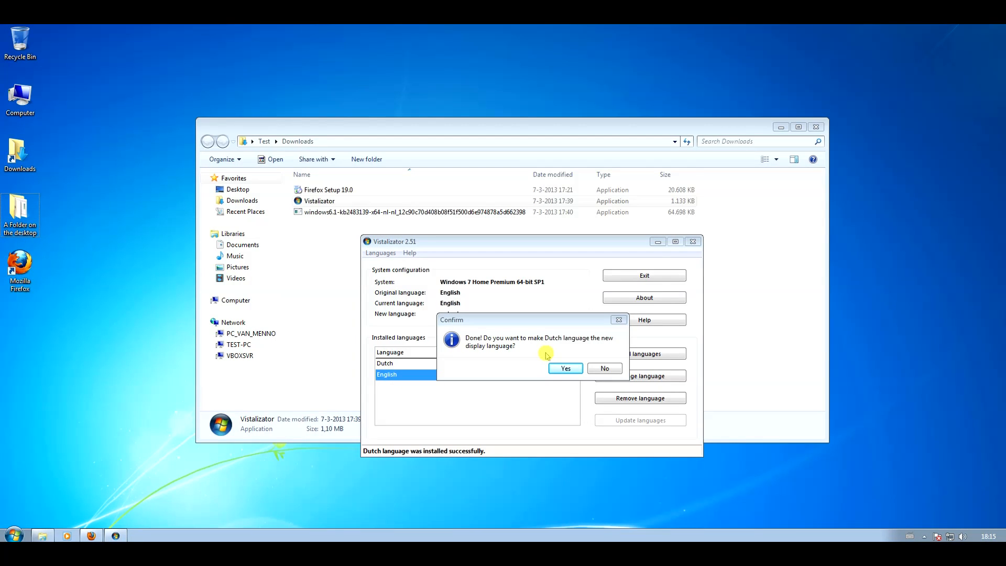
mouse_move(560, 346)
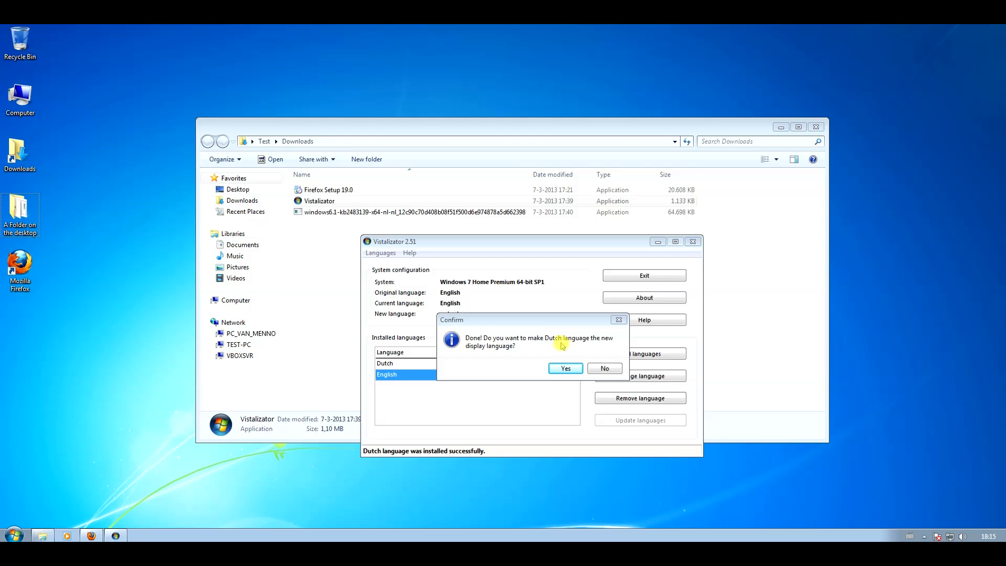
mouse_move(519, 358)
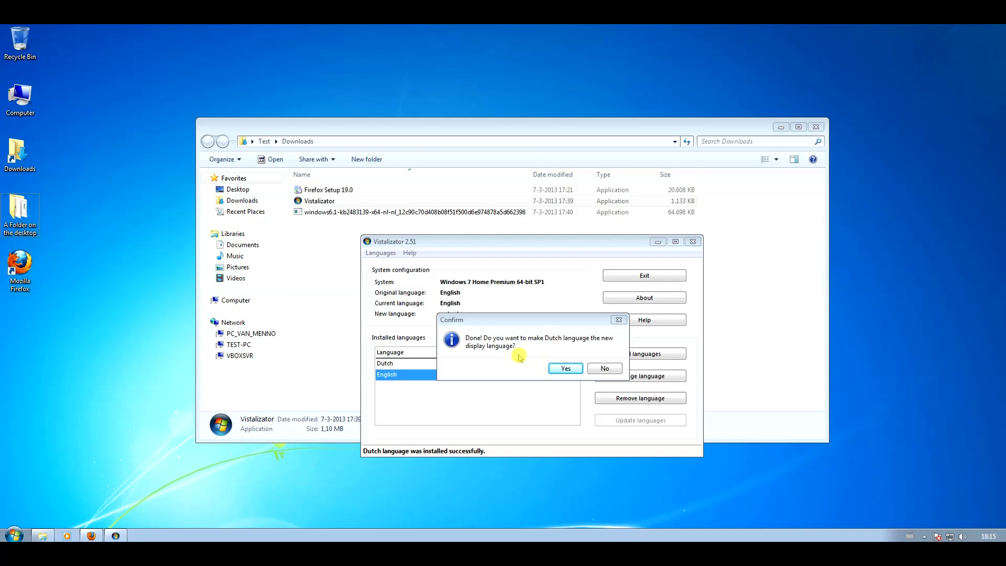
mouse_move(564, 368)
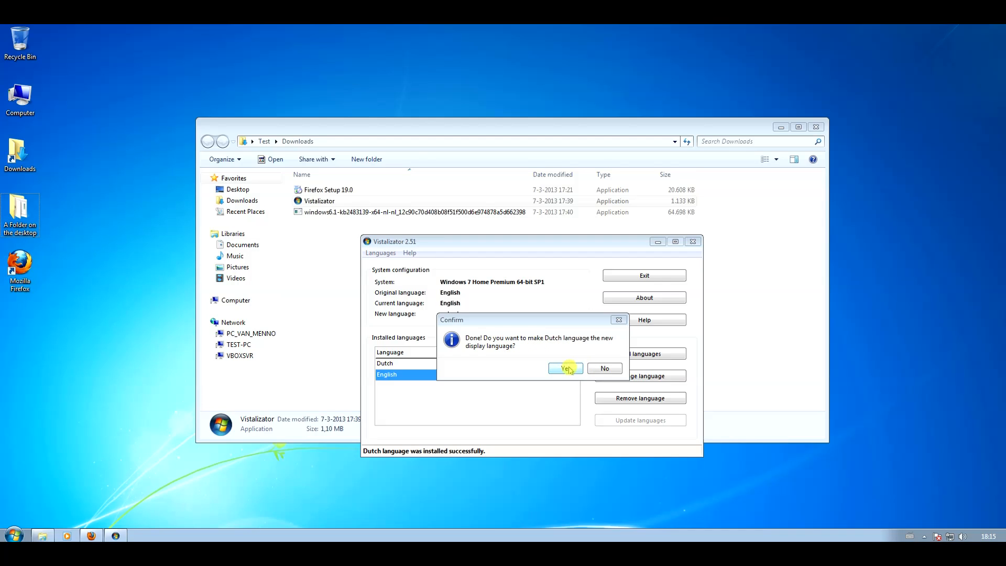
Step: Confirm Yes to make Dutch the new Windows display language
left_click(564, 367)
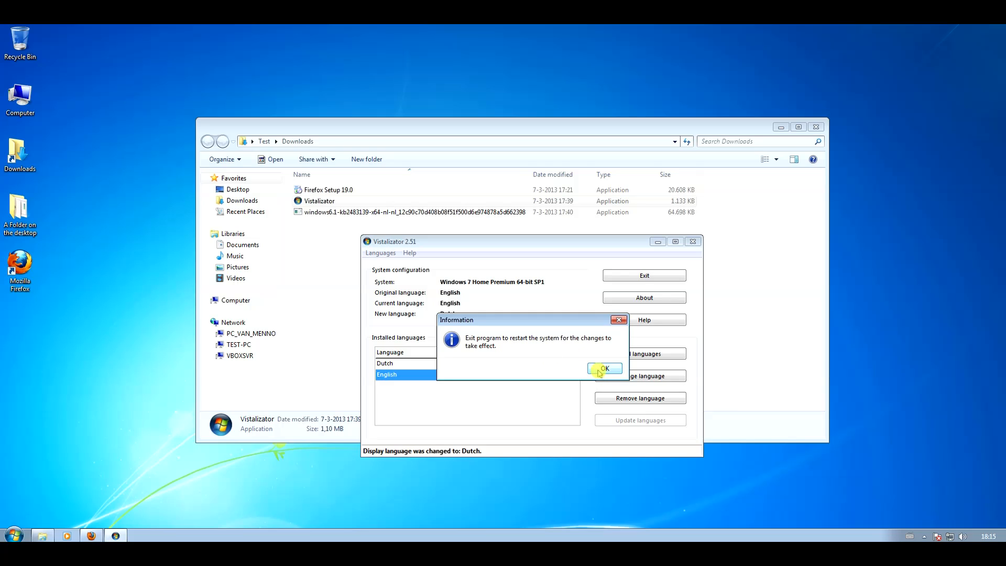
Step: Acknowledge the restart notice so the Dutch language can take effect
left_click(603, 368)
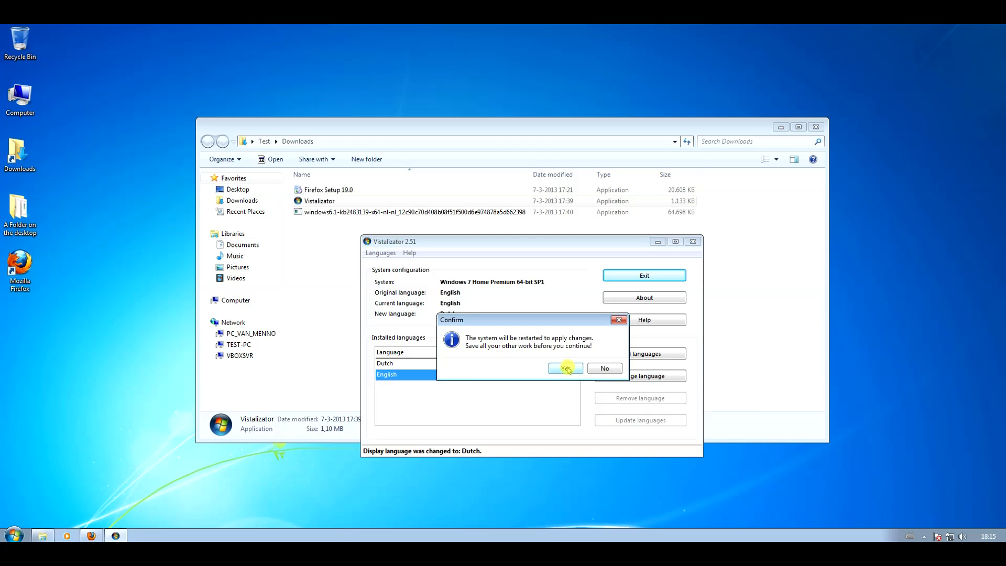
mouse_move(604, 368)
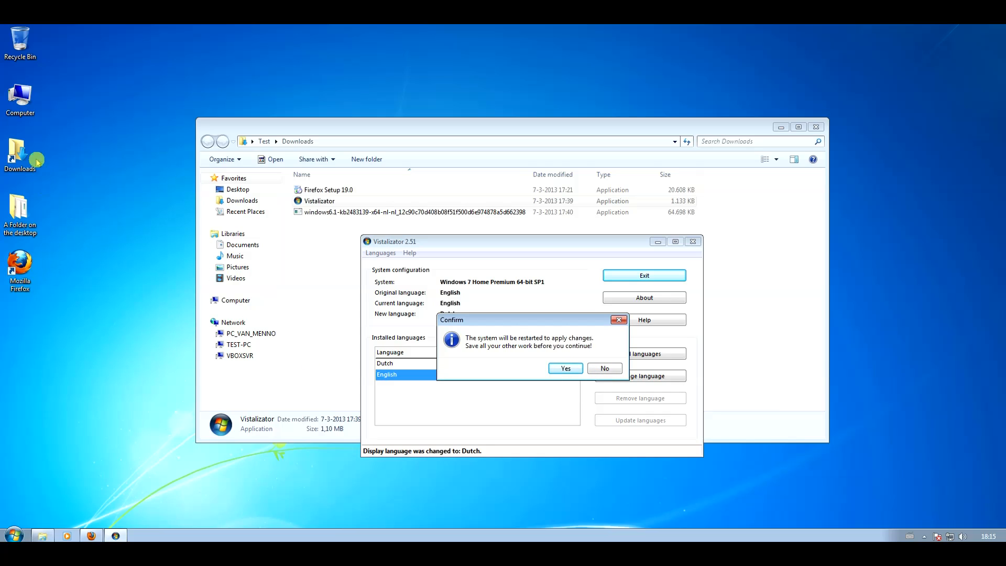
mouse_move(160, 339)
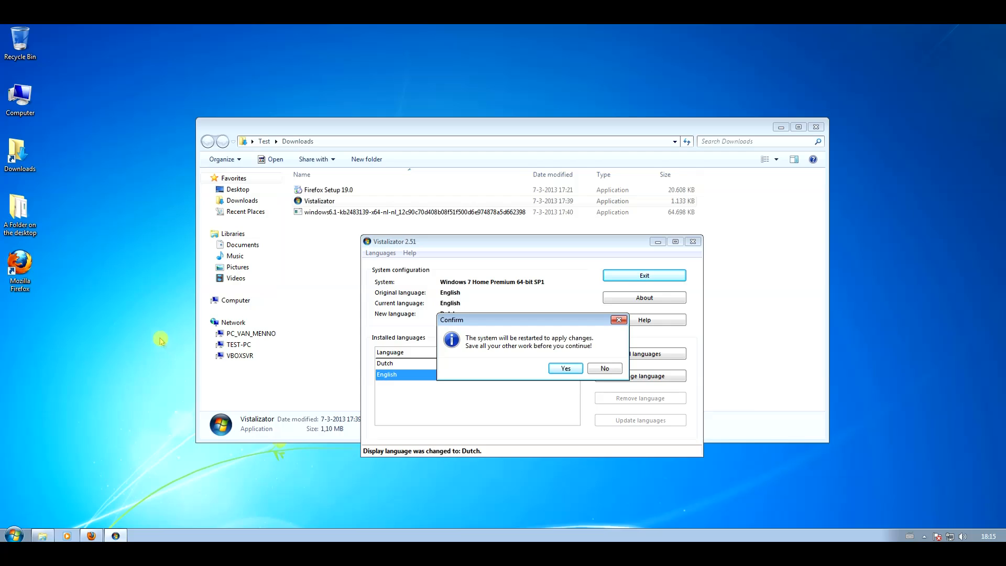
mouse_move(593, 359)
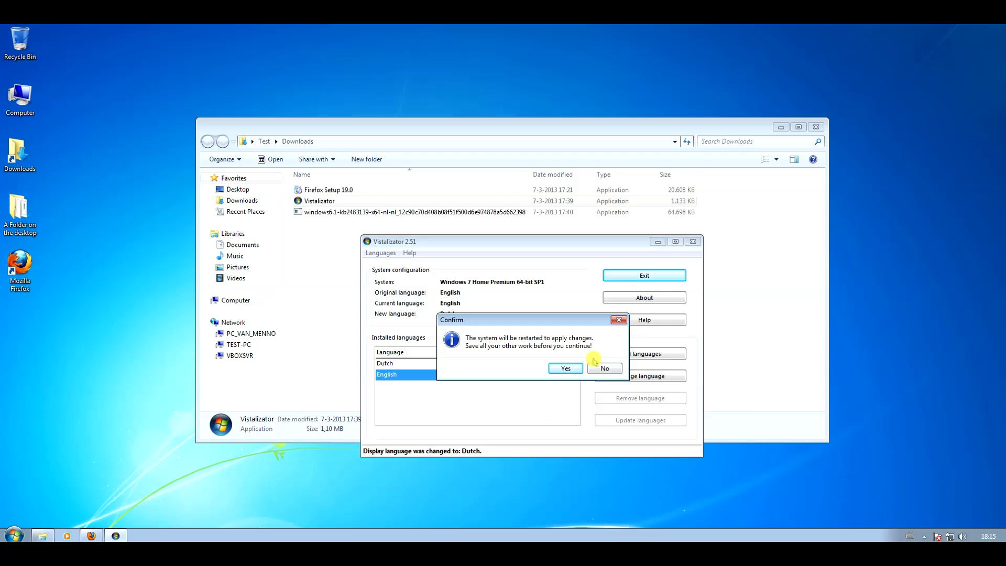
mouse_move(562, 378)
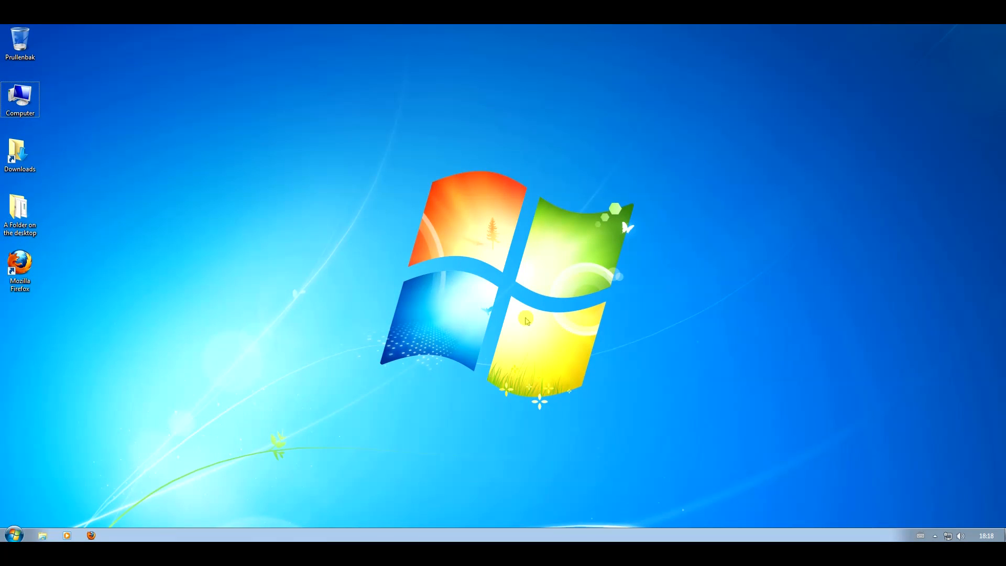
Step: Open Configuratiescherm from the Start menu, now displayed in Dutch
left_click(12, 534)
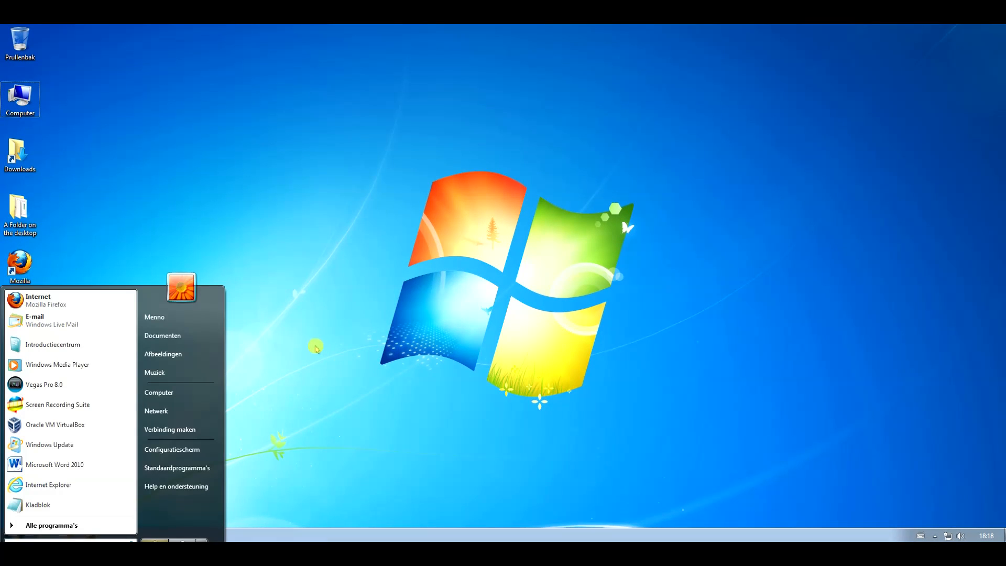
mouse_move(162, 336)
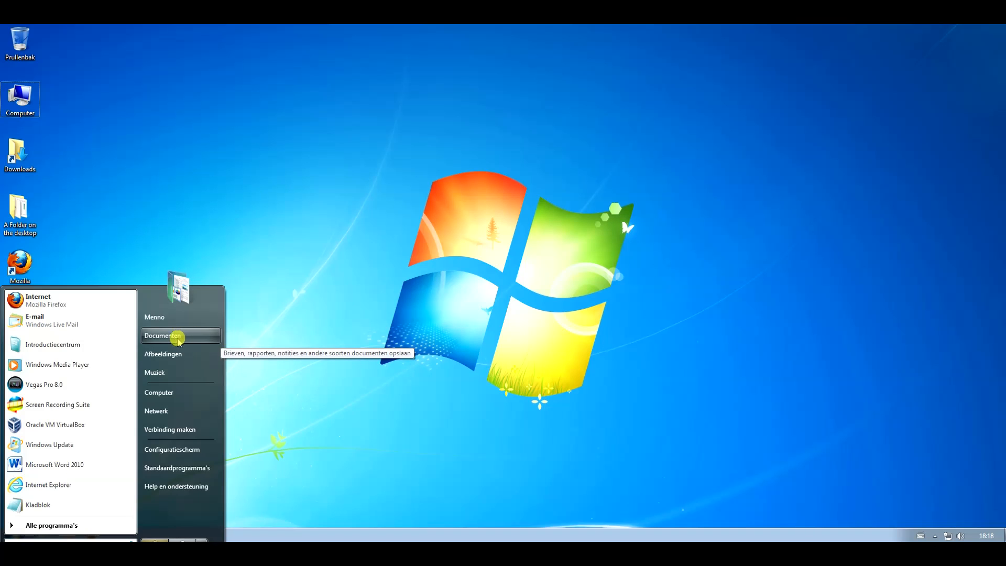
mouse_move(163, 354)
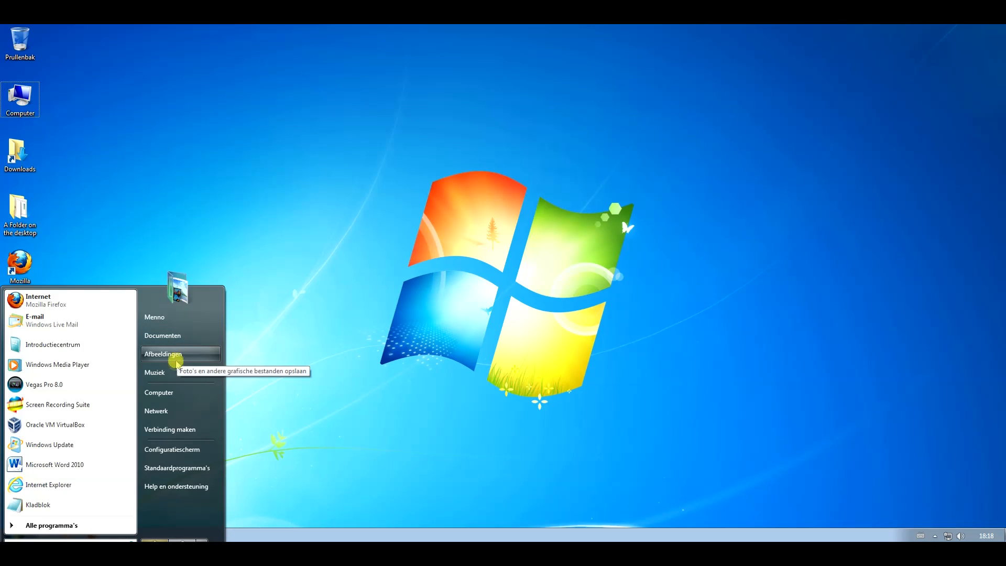
mouse_move(156, 411)
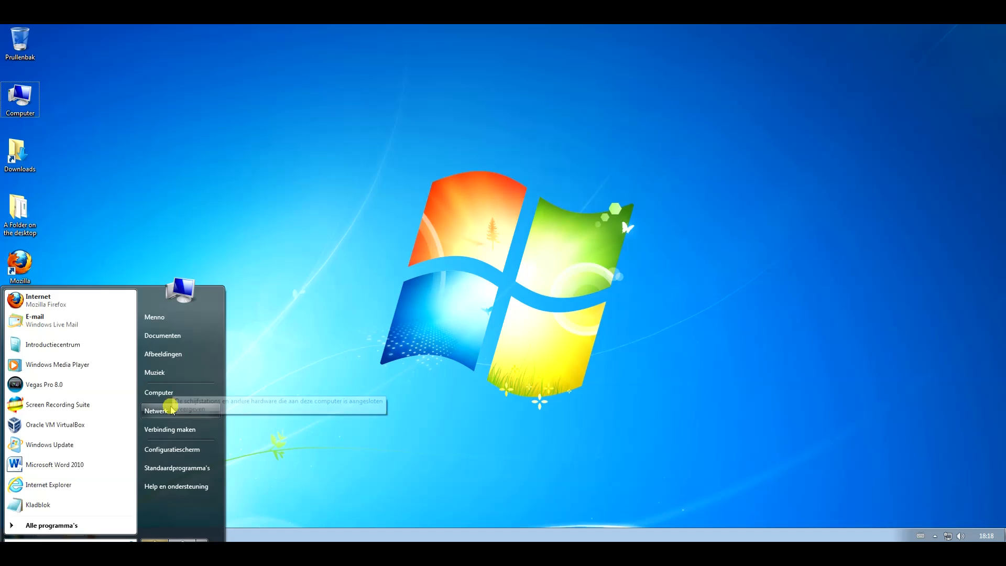
mouse_move(192, 444)
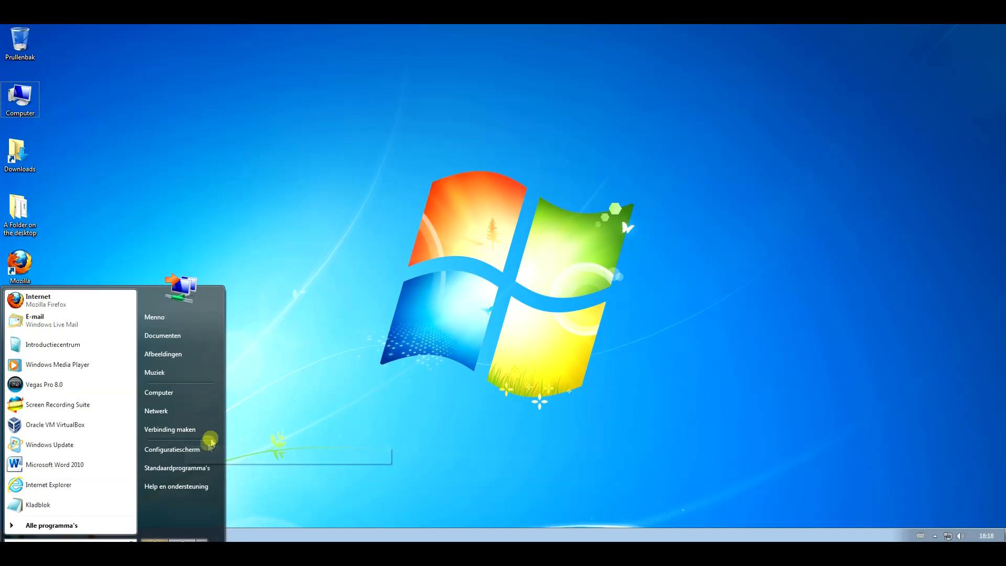
left_click(344, 323)
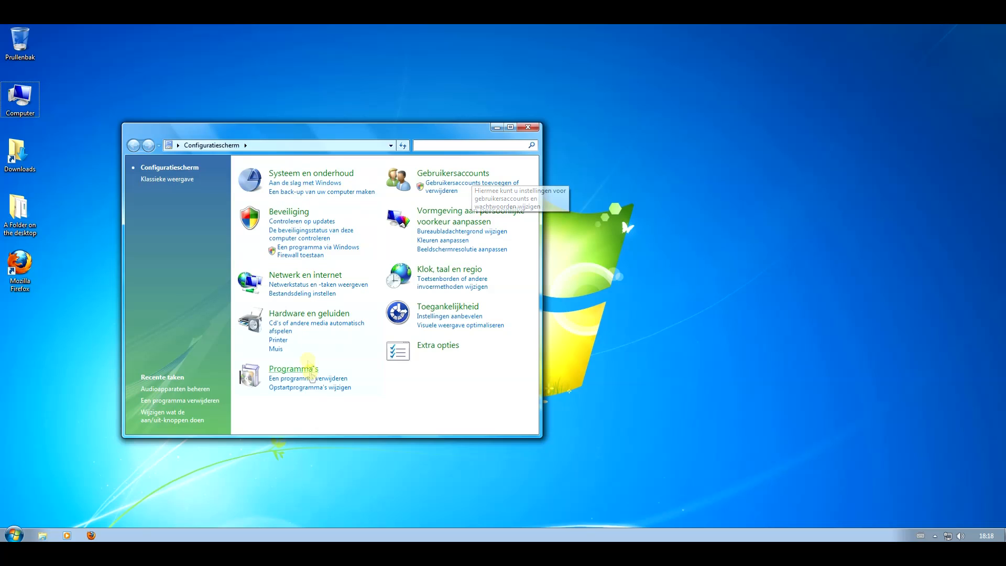
mouse_move(427, 135)
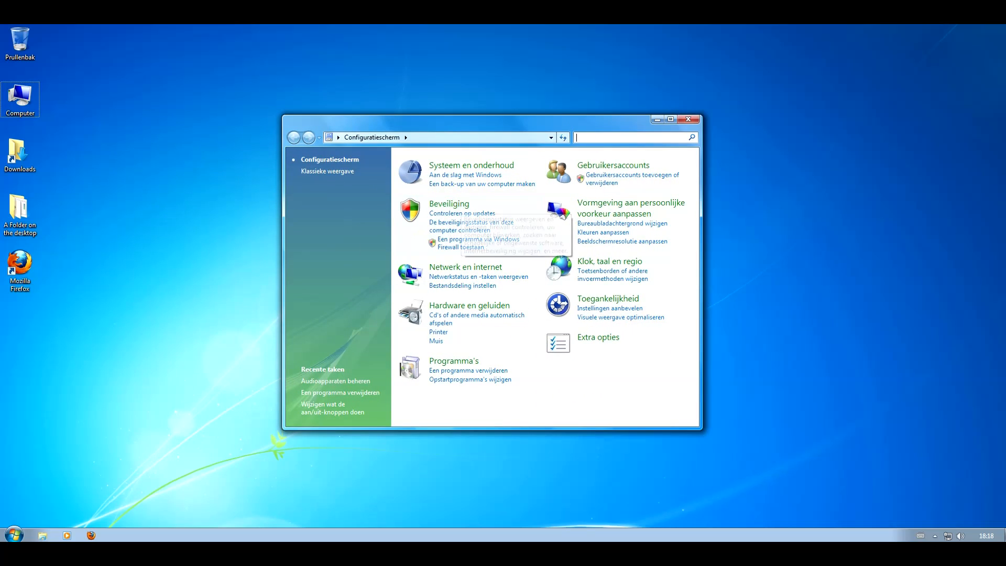
Step: Open Windows Update from the Start menu, check it, then close the window
left_click(13, 533)
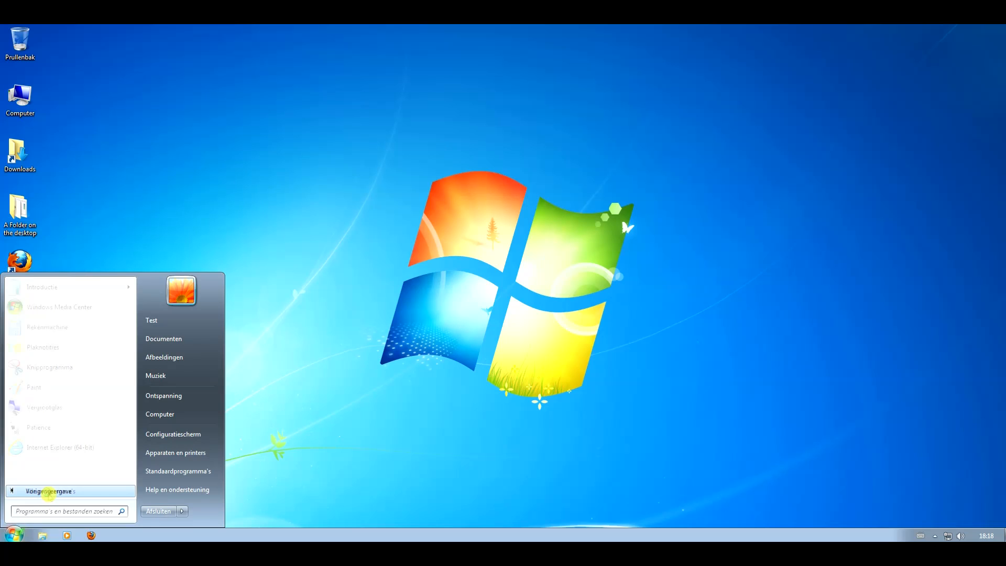
left_click(141, 353)
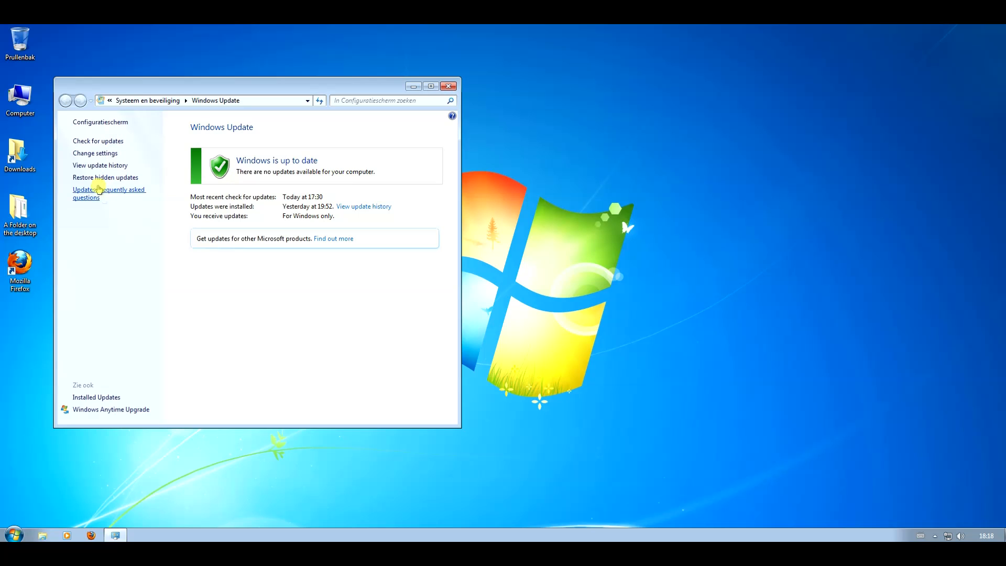
left_click(450, 85)
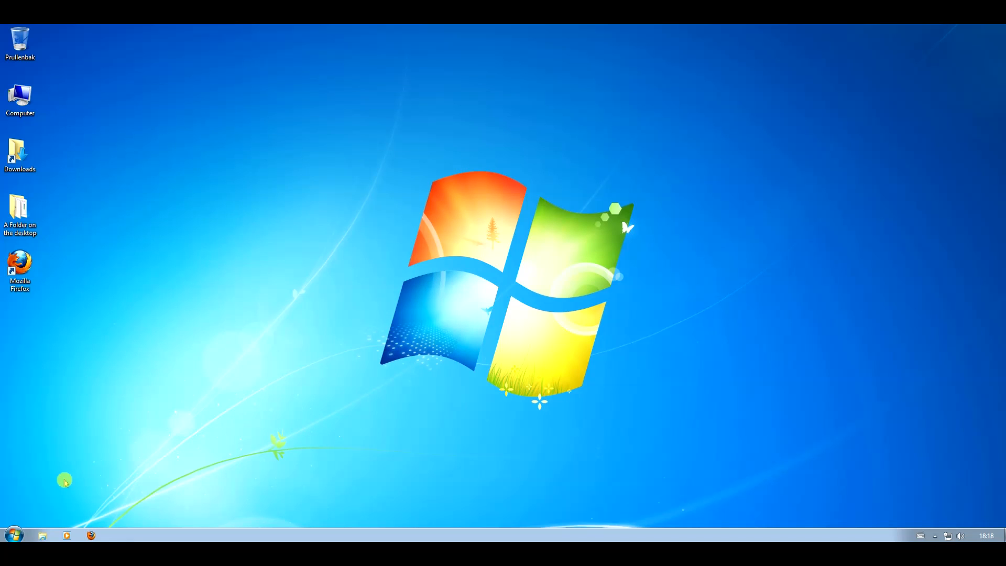
Step: Open Ontspanning and accept the recommended game settings ('Ja, ik wil de aanbevolen instellingen gebruiken')
left_click(13, 533)
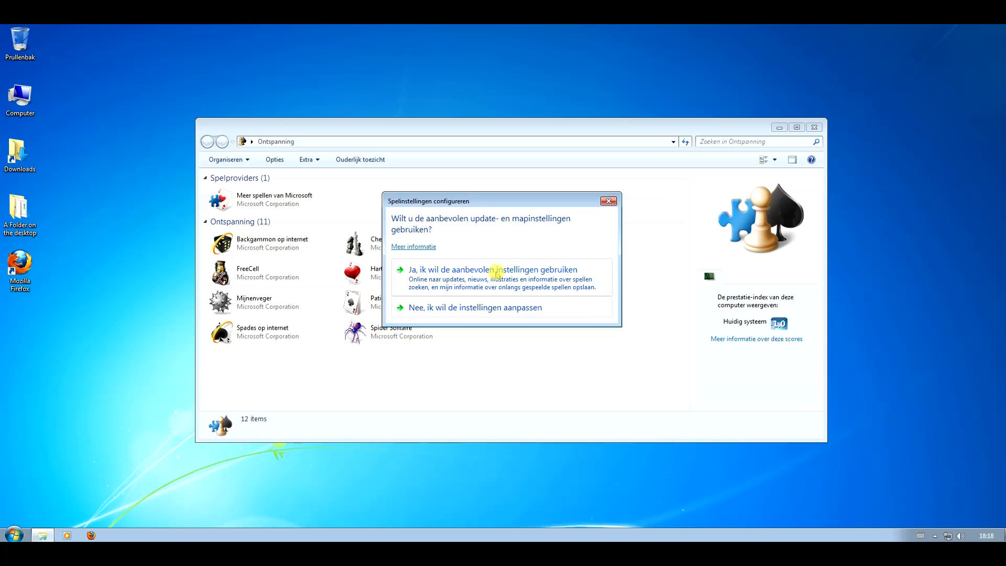
left_click(491, 269)
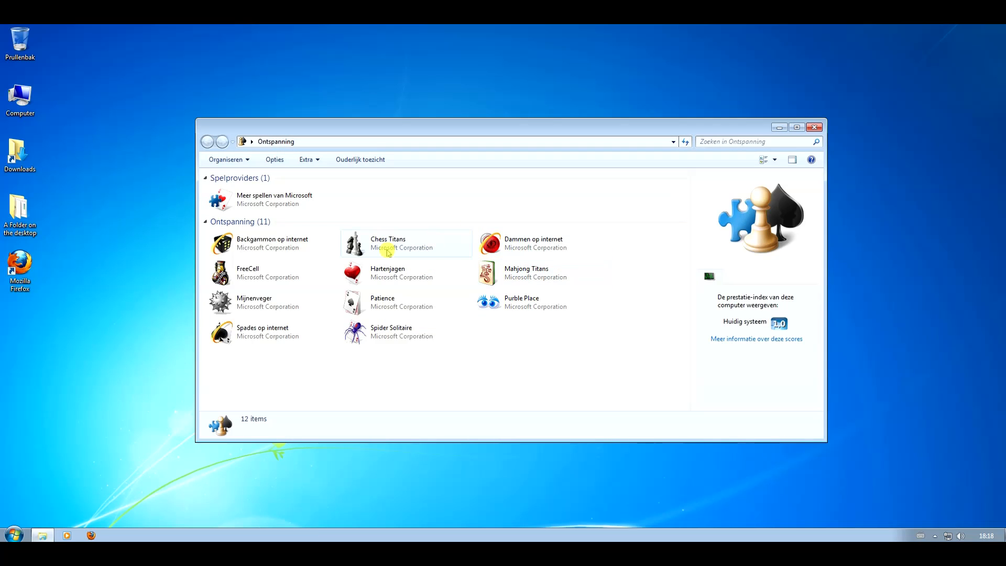
left_click(273, 199)
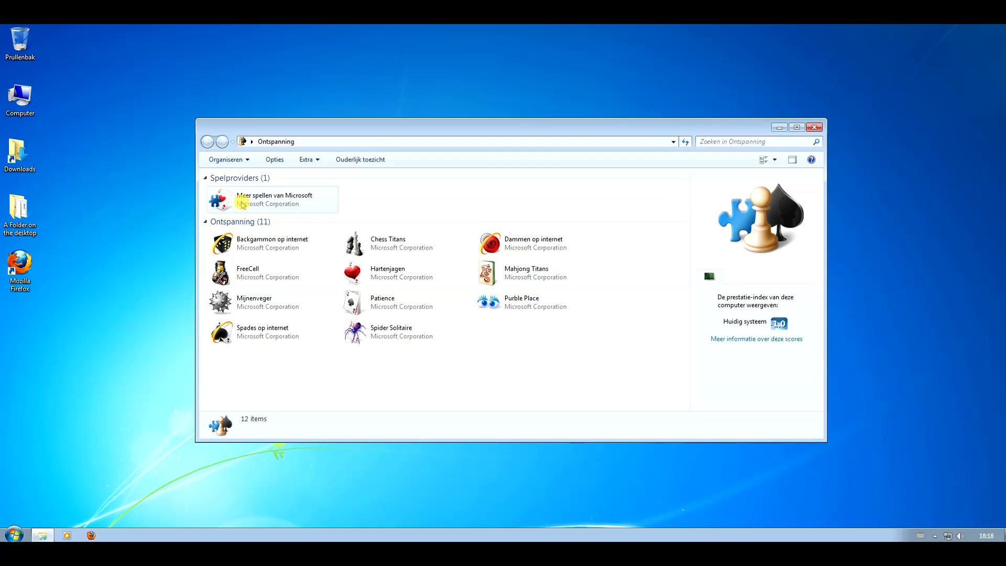
mouse_move(244, 200)
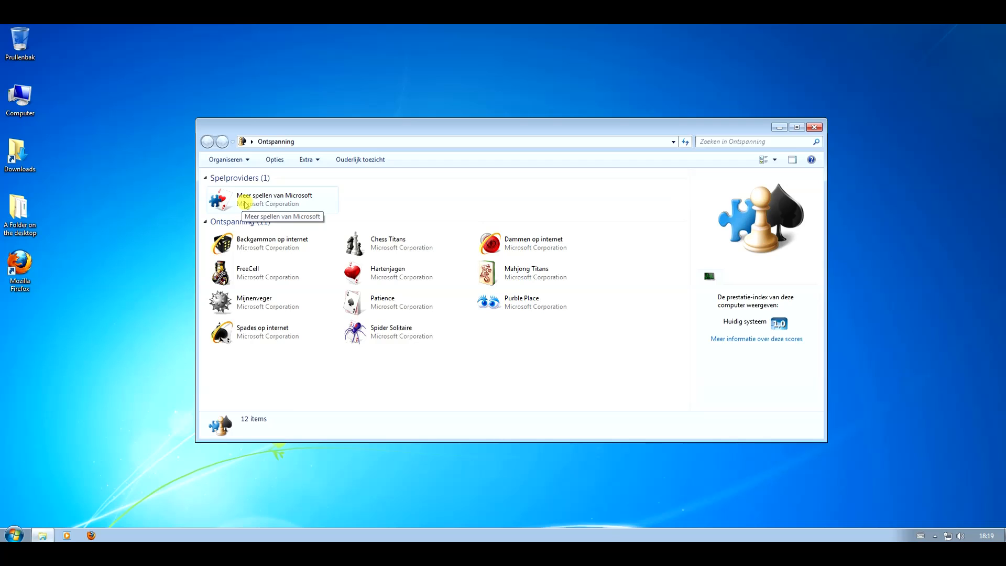
mouse_move(265, 265)
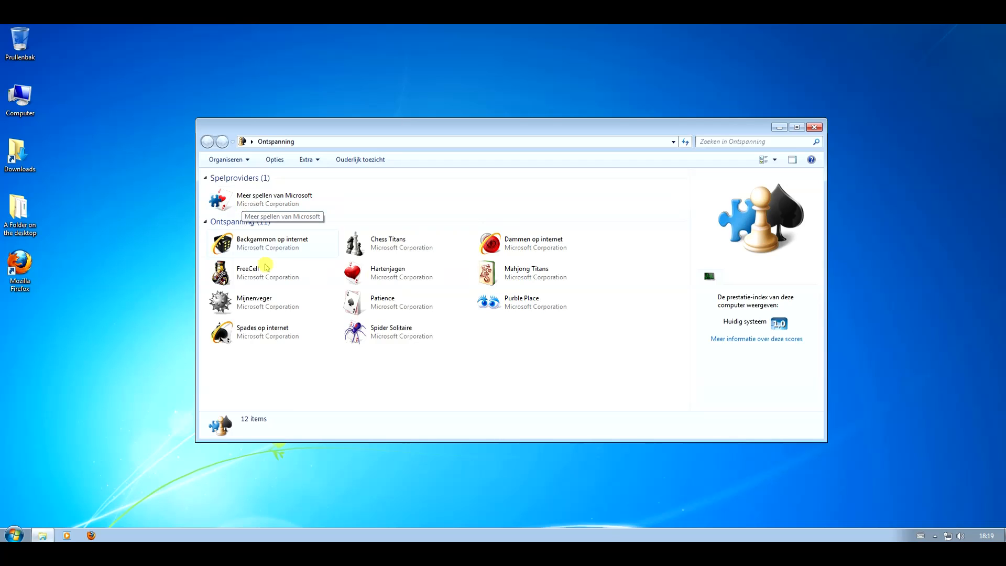
mouse_move(360, 465)
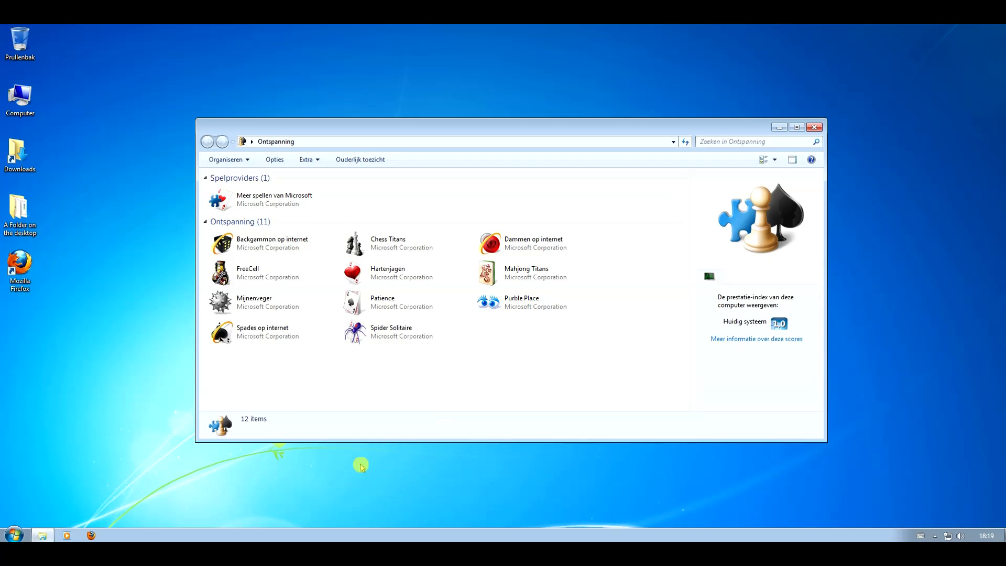
left_click(13, 533)
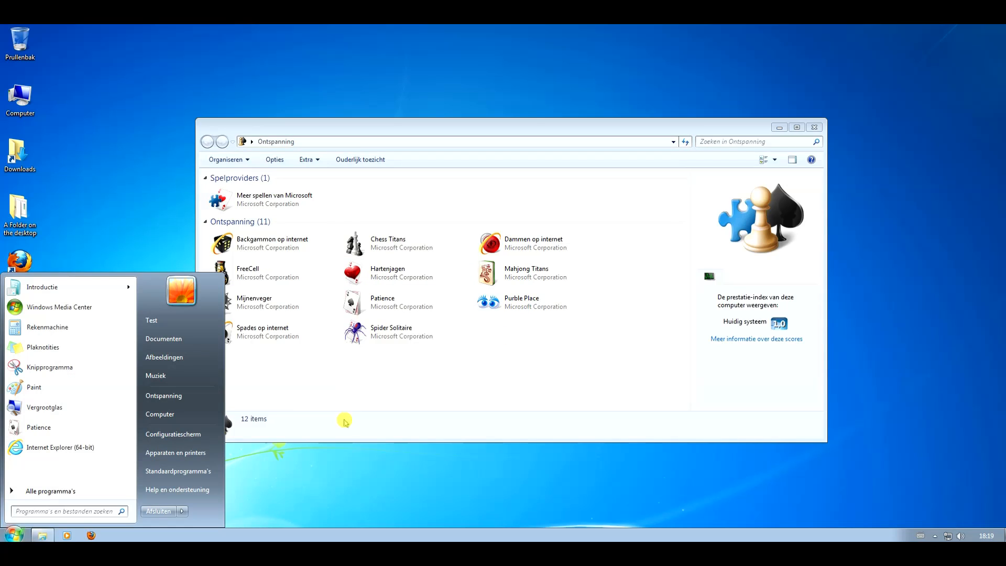